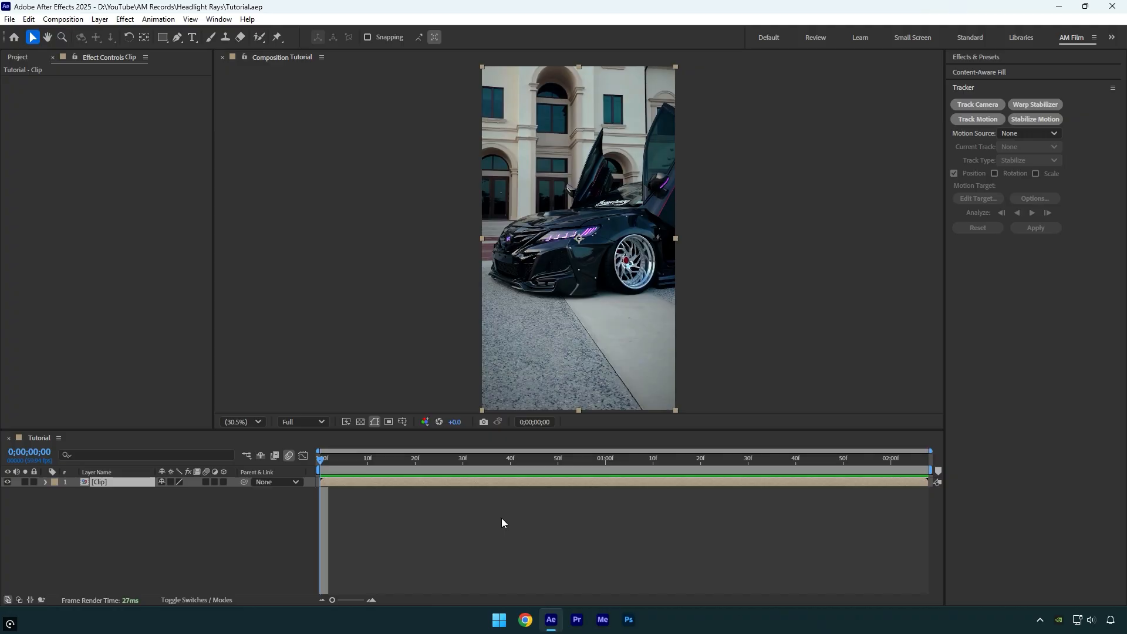
{"action": "mouse_move", "coordinate": [579, 272]}
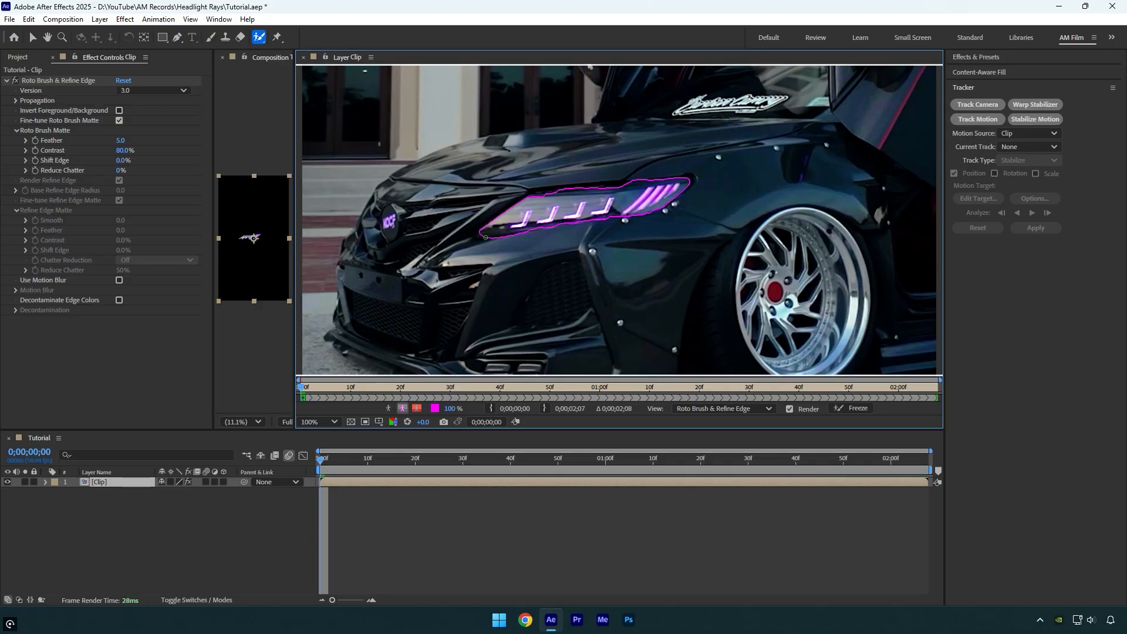
Step: Freeze the headlight Roto Brush matte and duplicate the clip layer as Rays
{"action": "left_click", "coordinate": [856, 408]}
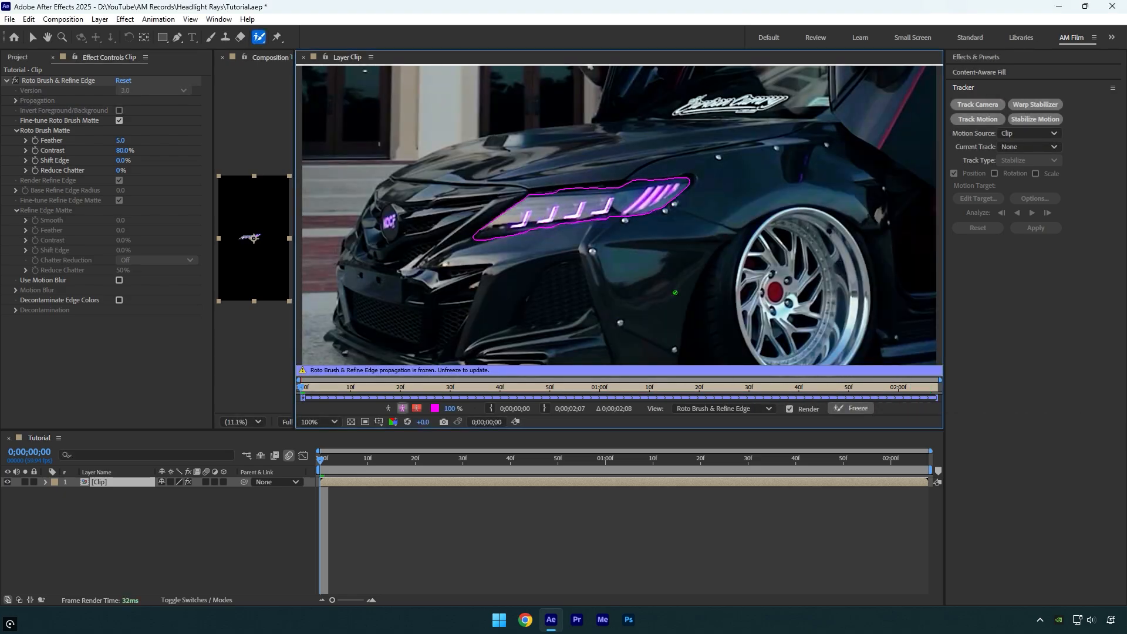
{"action": "key", "text": "ctrl+d"}
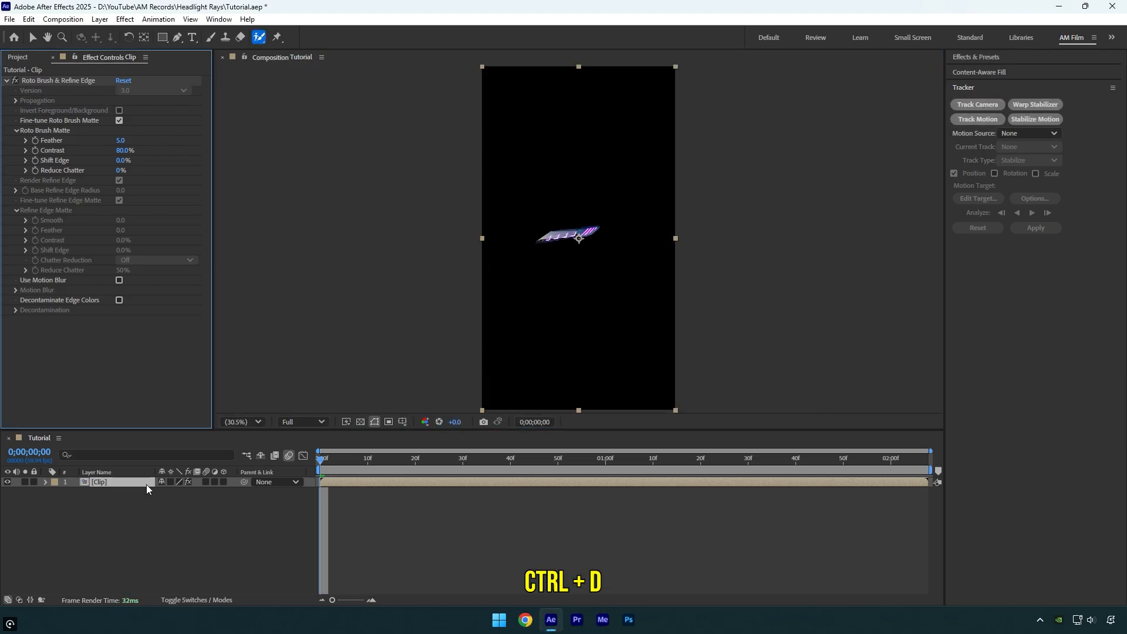
{"action": "key", "text": "ctrl+d"}
{"action": "type", "text": "Rays"}
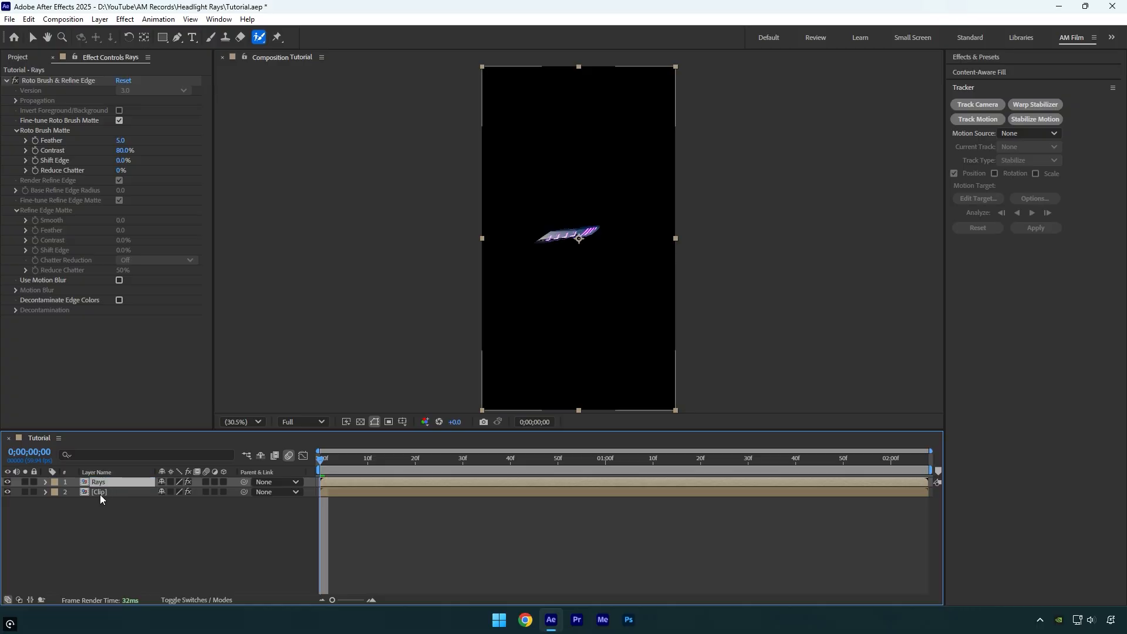
{"action": "double_click", "coordinate": [99, 492]}
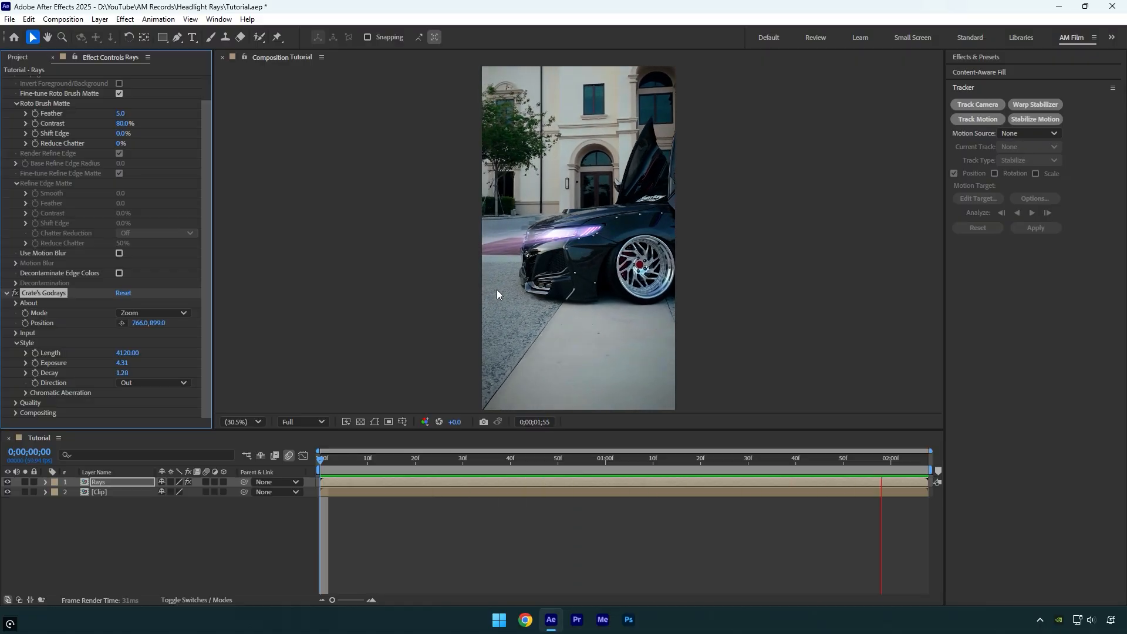
Step: Preview the purple Godrays beams streaming from the headlight over the car clip
{"action": "left_click", "coordinate": [741, 458]}
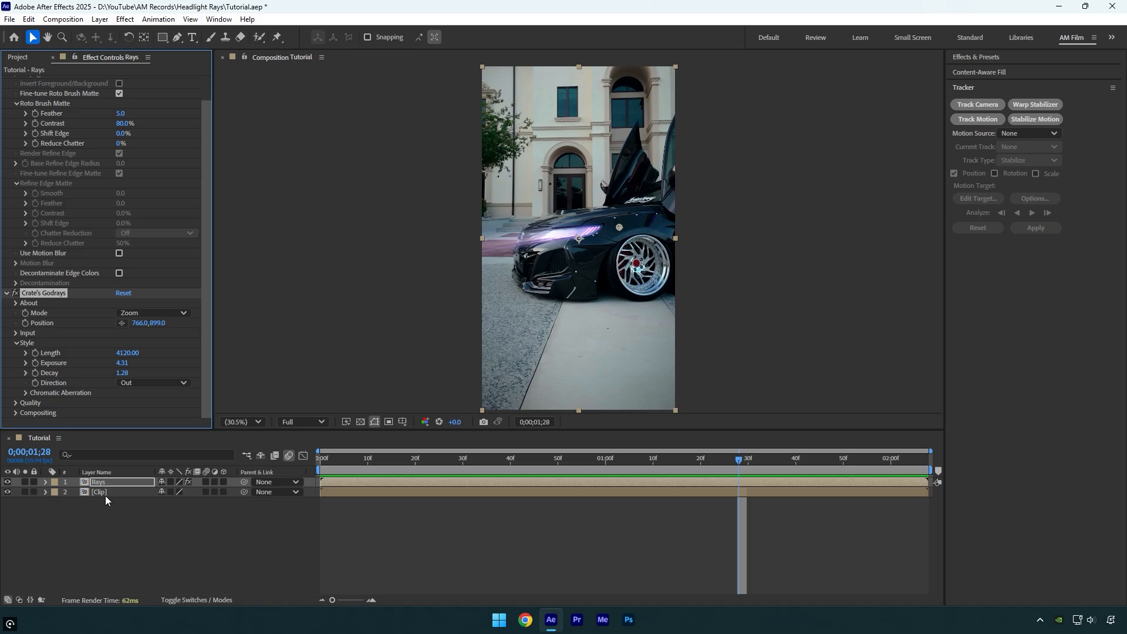
Step: Select the background Clip layer to darken it beneath the Rays layer
{"action": "left_click", "coordinate": [100, 492]}
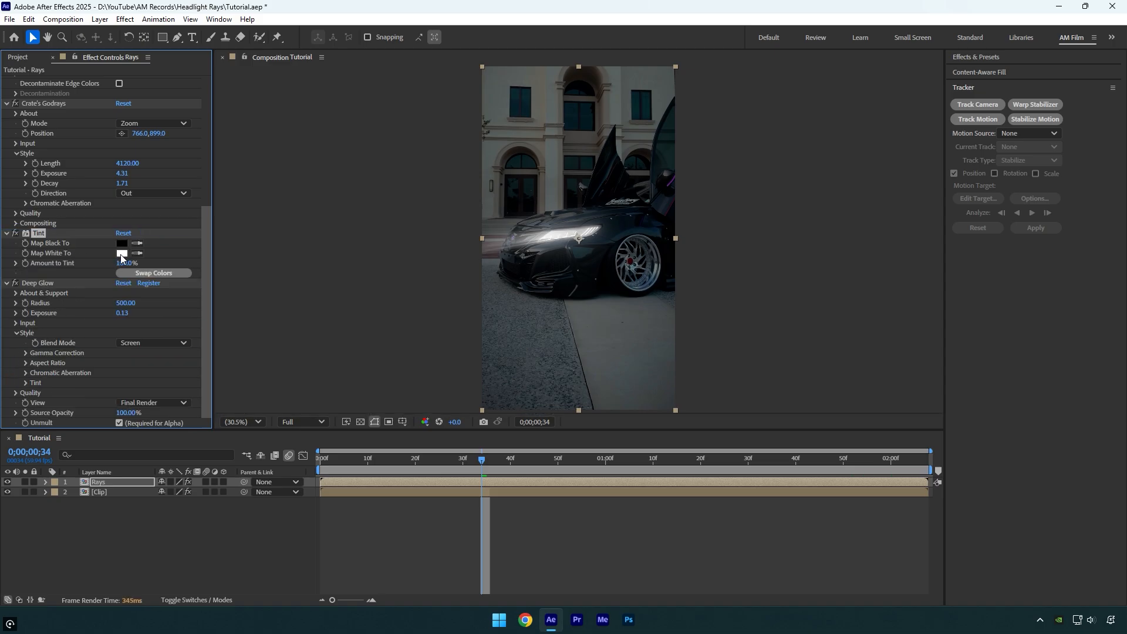
Step: Map the Tint's white to teal #00FFBA and lower Amount to Tint to 41%
{"action": "left_click", "coordinate": [122, 253]}
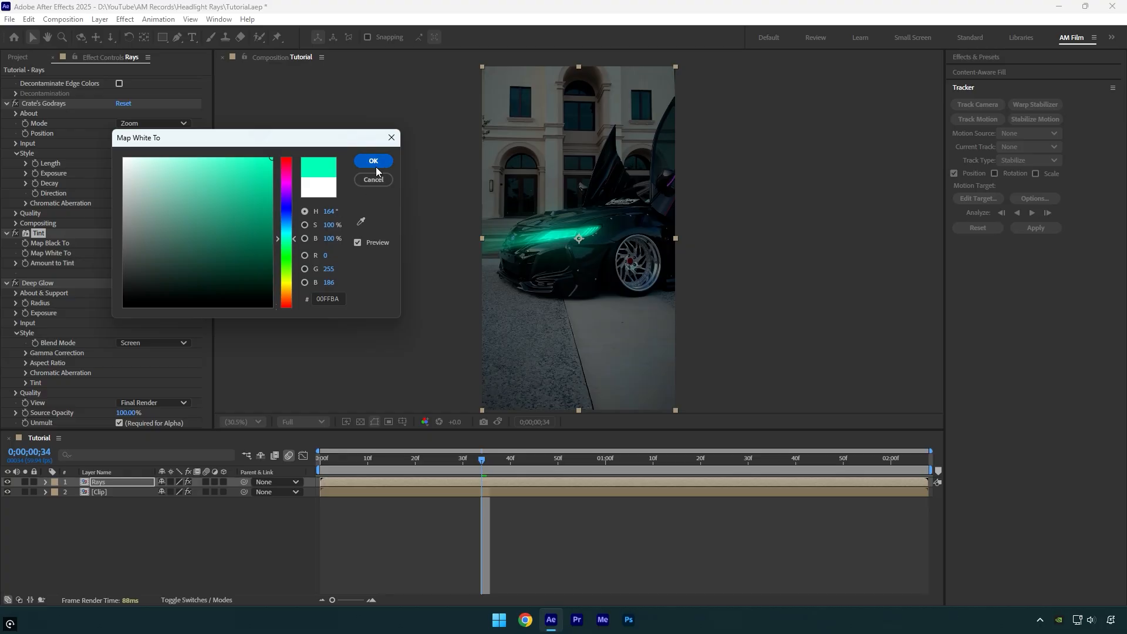
{"action": "left_click", "coordinate": [372, 161]}
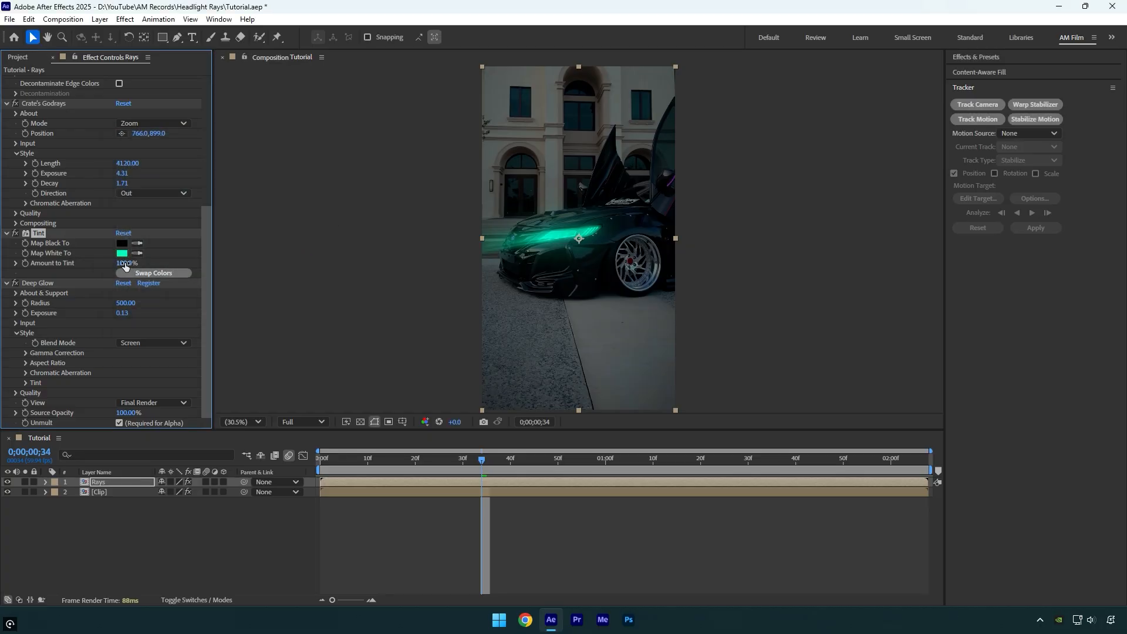
{"action": "left_click_drag", "start_coordinate": [129, 263], "coordinate": [94, 263]}
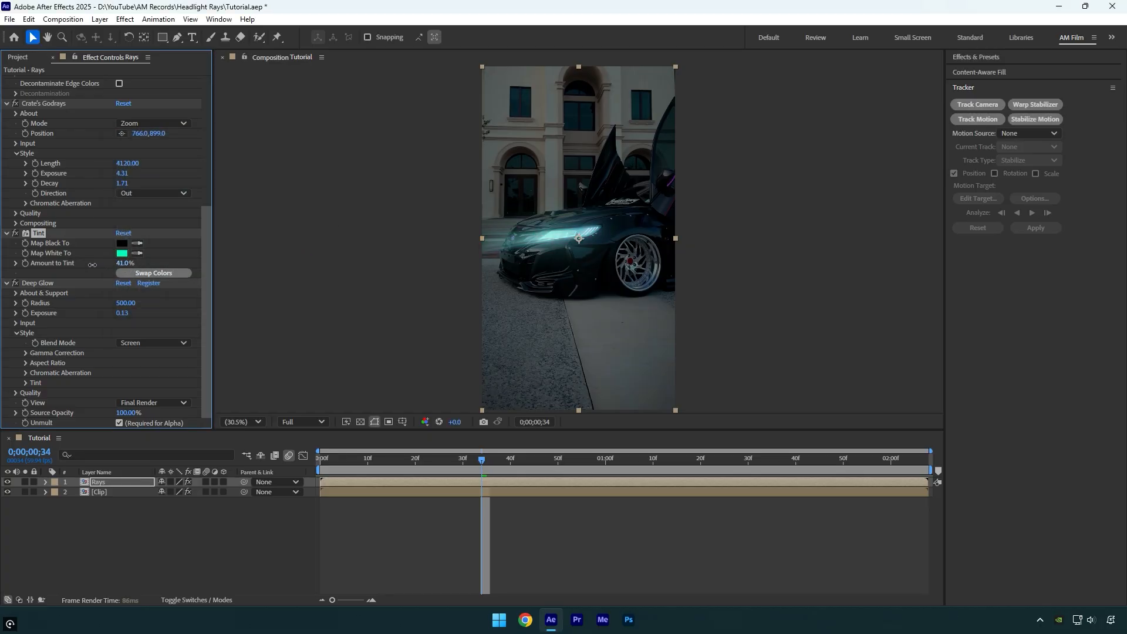